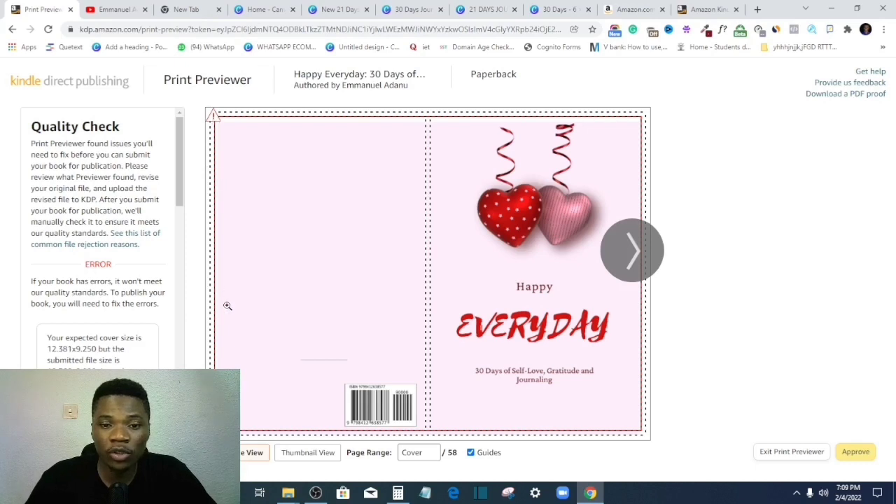
mouse_move(306, 133)
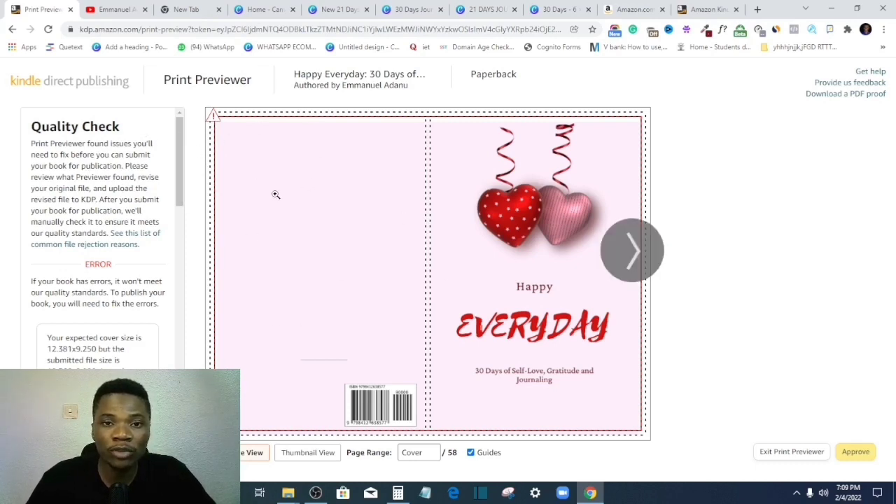
mouse_move(243, 220)
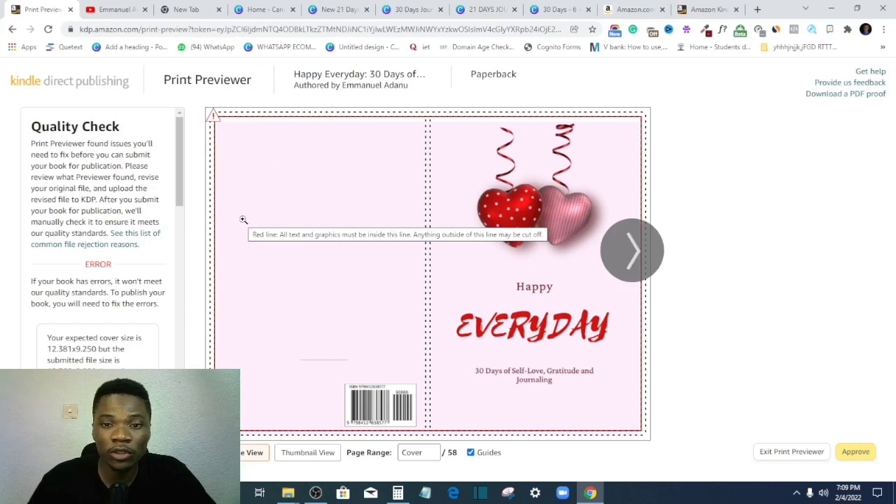
mouse_move(243, 347)
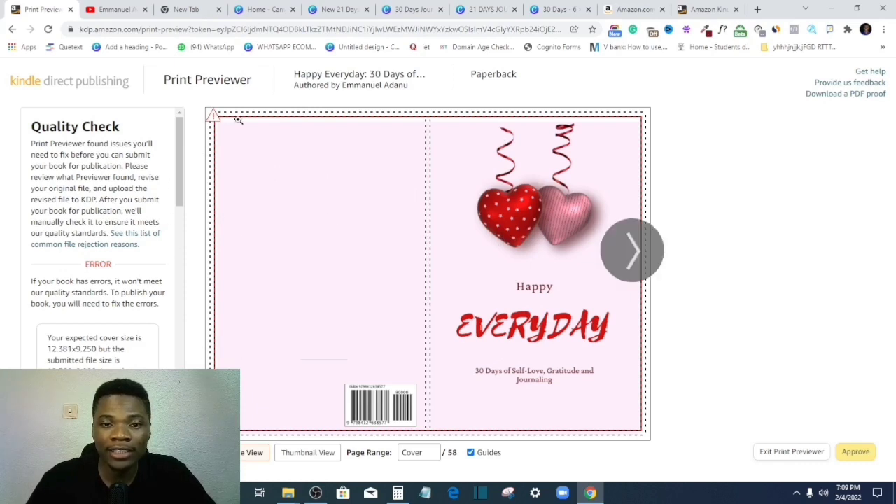
mouse_move(235, 199)
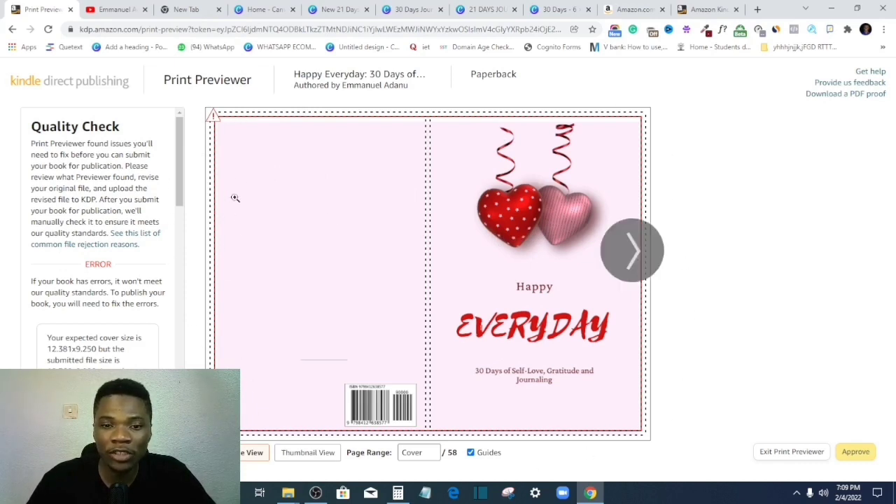
mouse_move(261, 115)
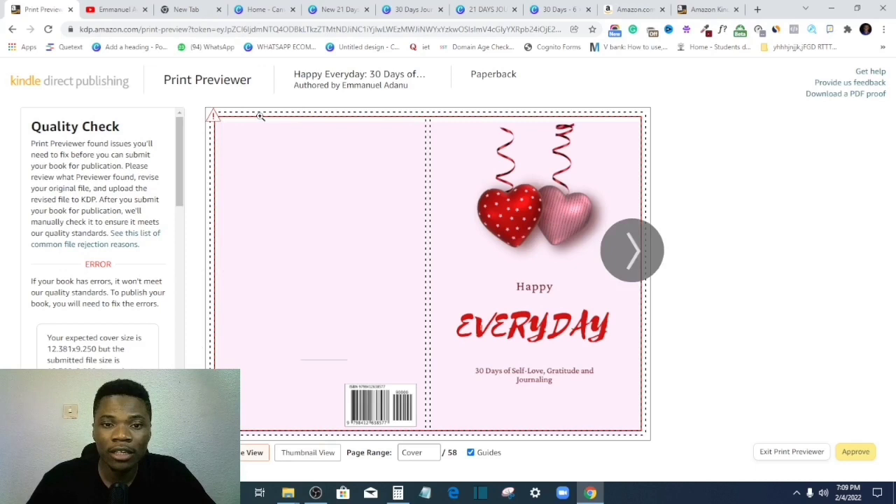
mouse_move(602, 280)
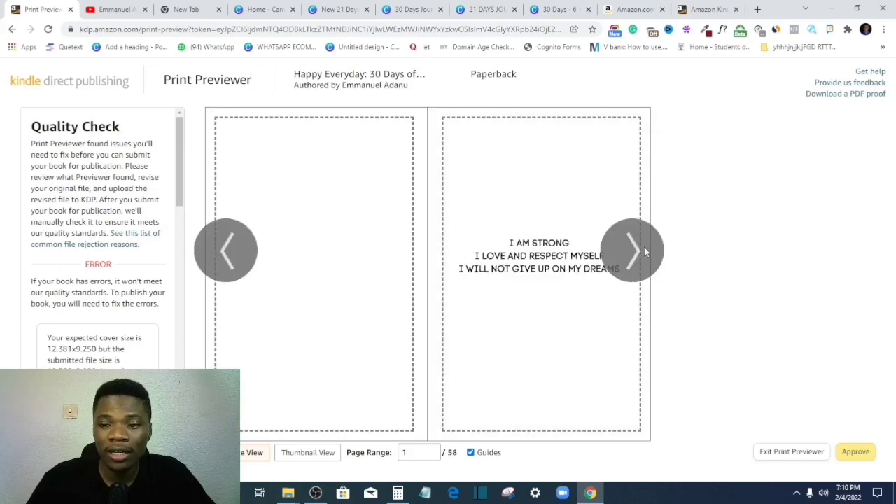
Page through the KDP preview between the cover spread and the first interior pages
click(226, 250)
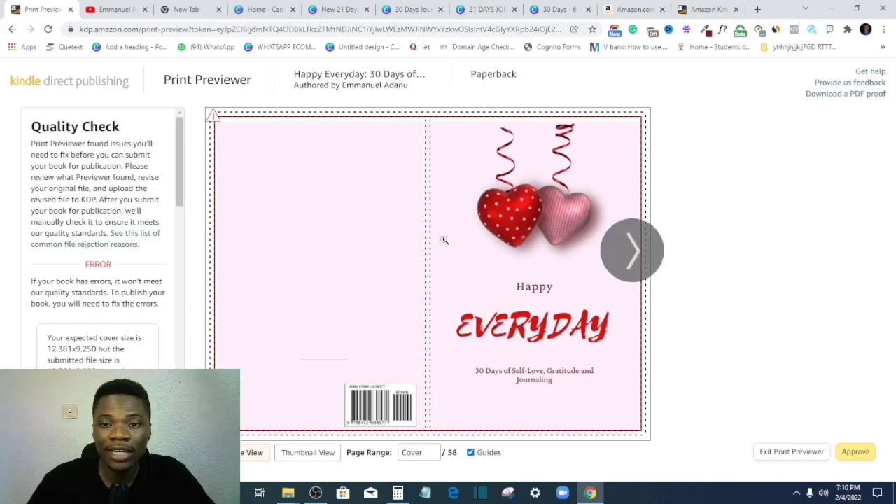
mouse_move(276, 171)
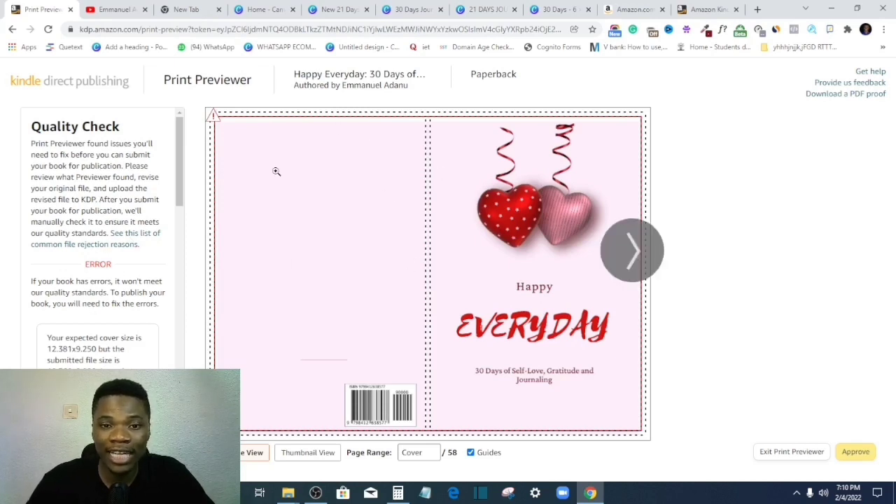
mouse_move(591, 285)
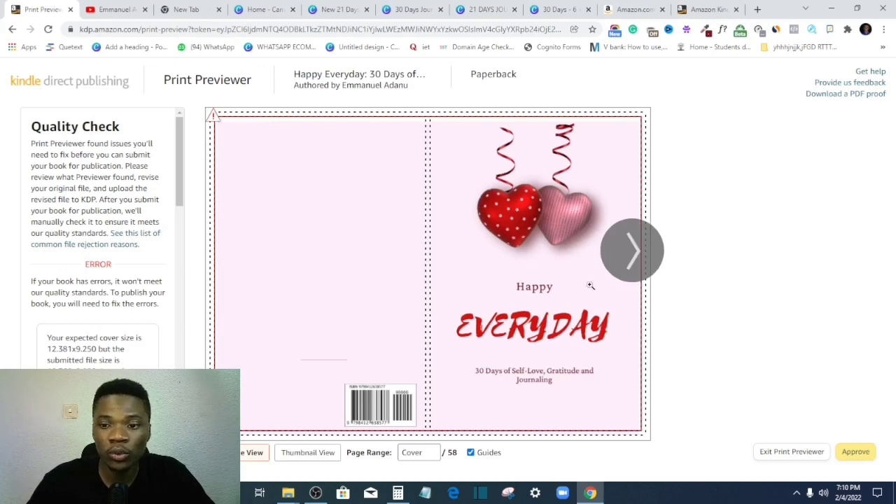
mouse_move(231, 321)
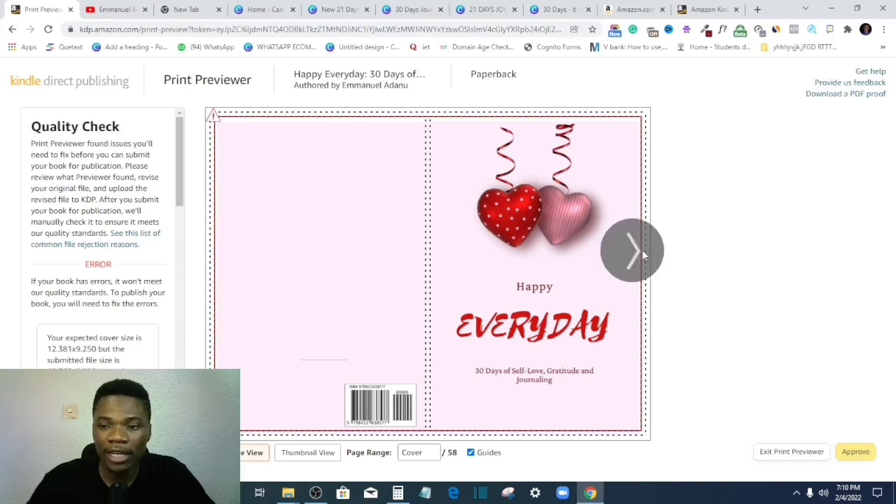
click(631, 249)
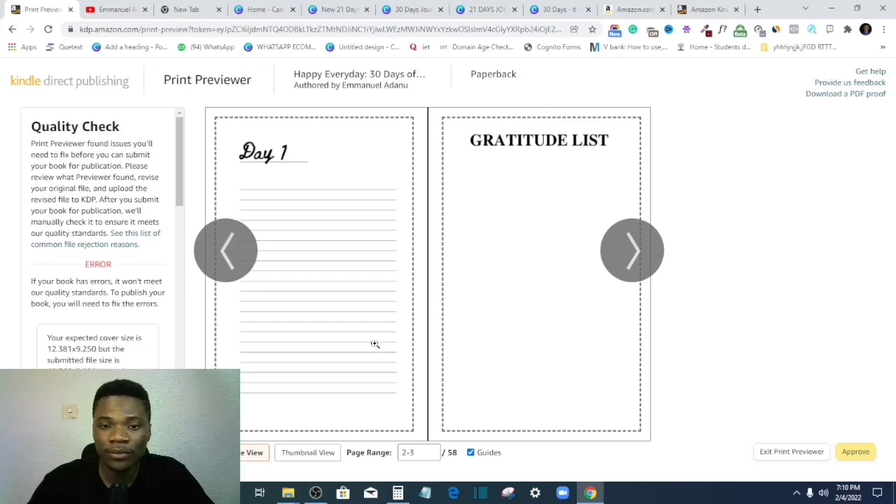
mouse_move(246, 182)
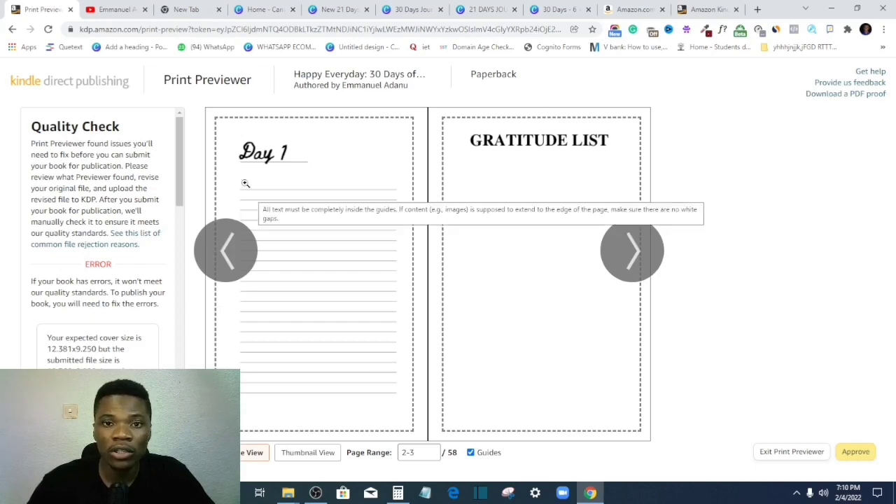
mouse_move(234, 189)
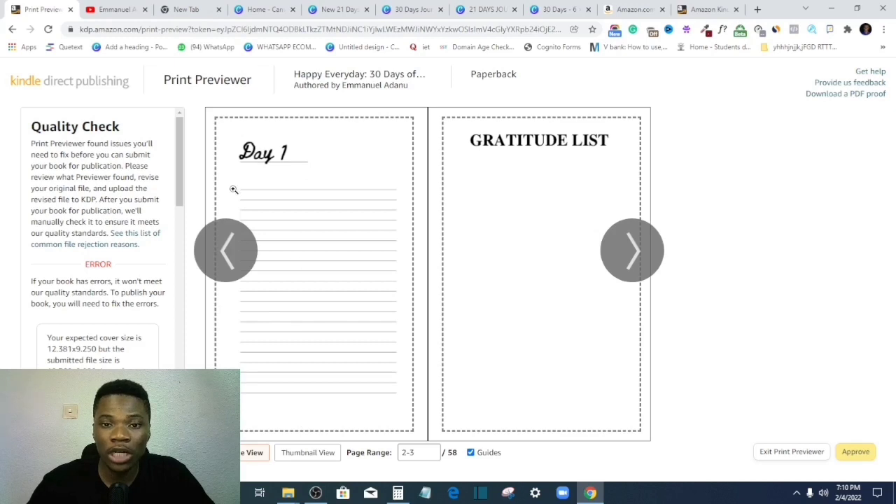
click(630, 249)
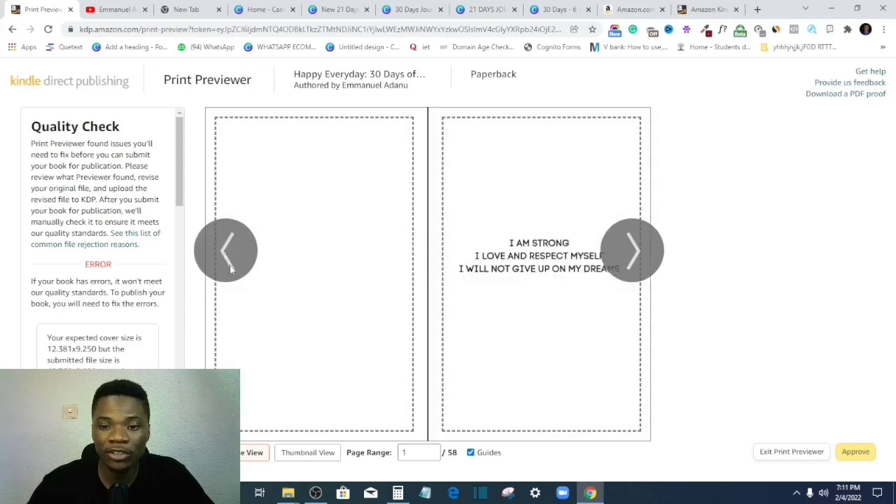
click(225, 250)
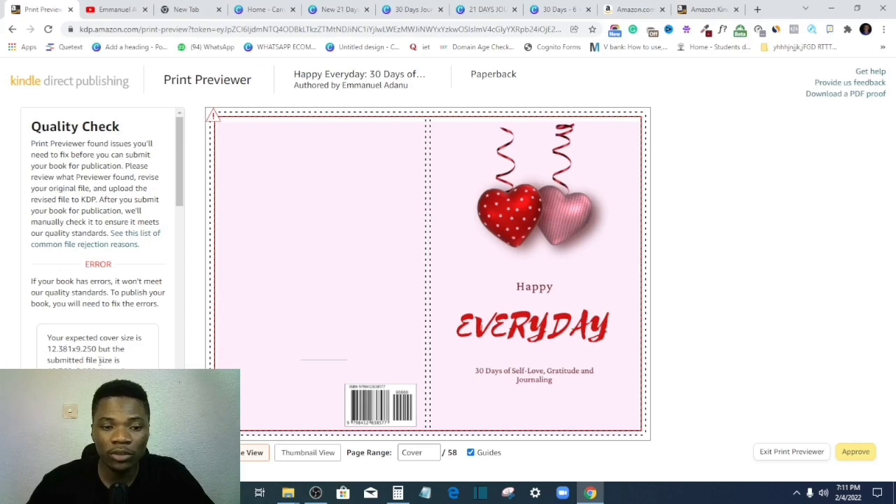
mouse_move(325, 56)
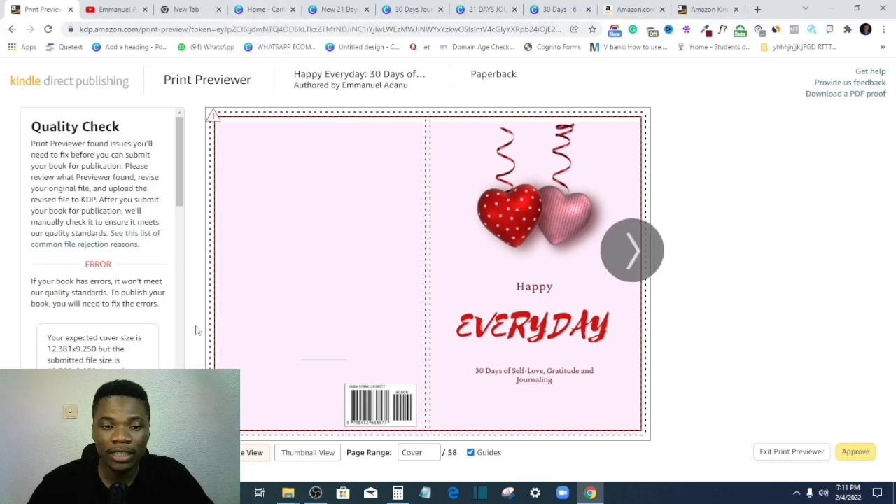
Create a new Canva design at custom size 12.381 × 9.250 inches
click(263, 9)
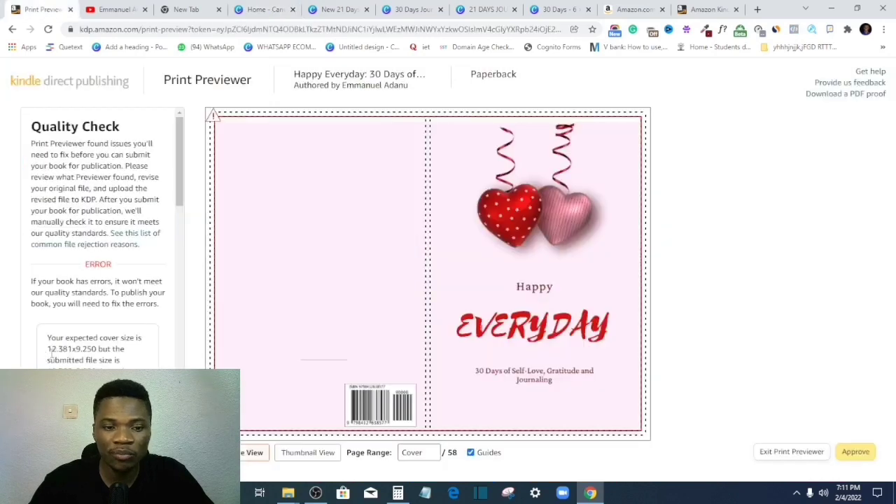
click(263, 8)
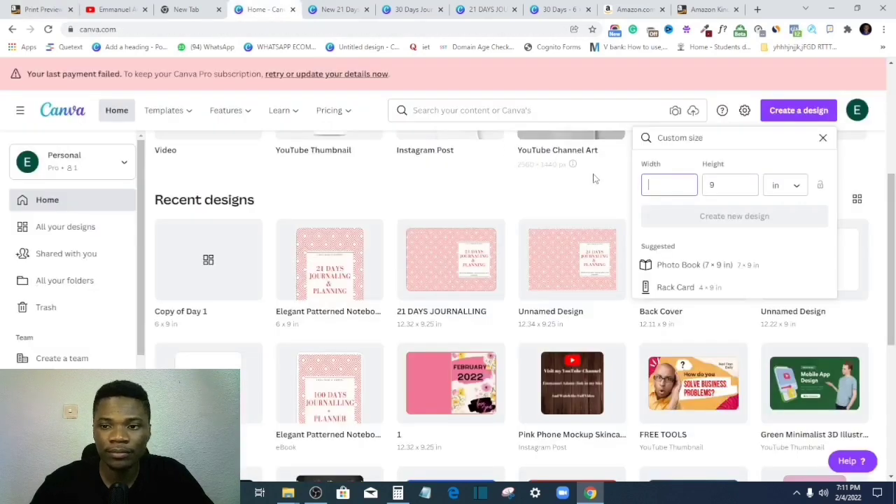
text(12.381)
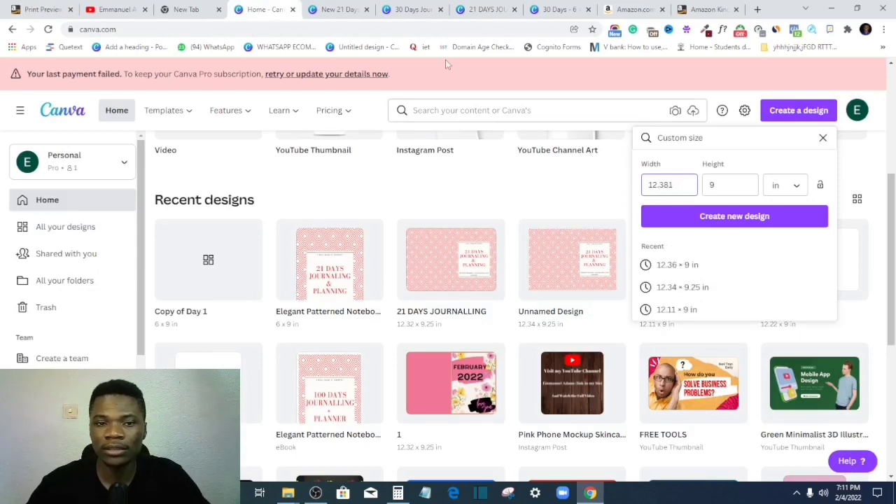
click(39, 8)
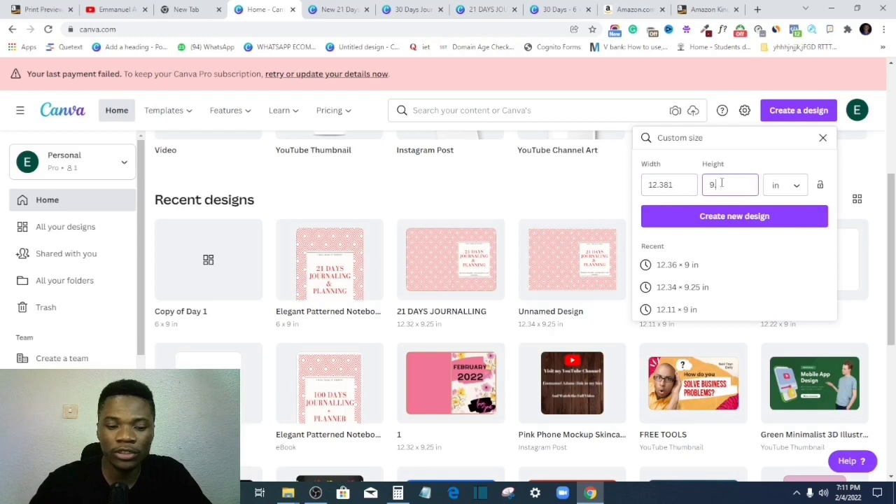
text(.250)
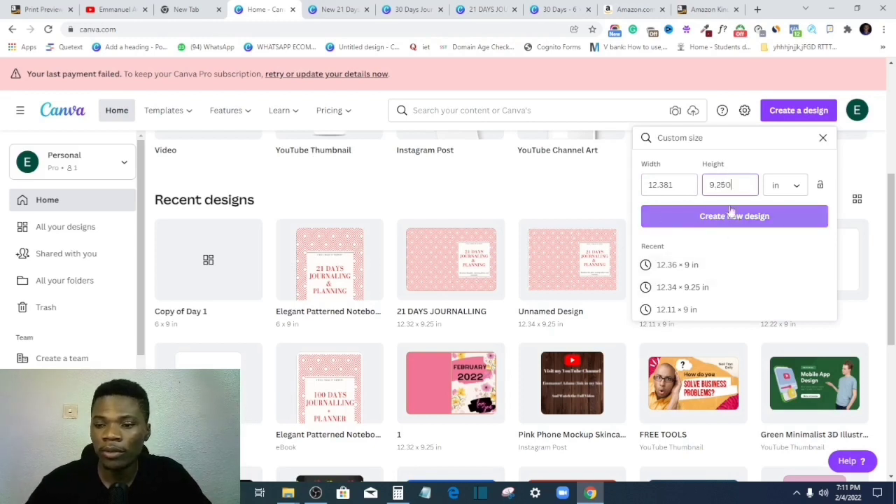
click(733, 216)
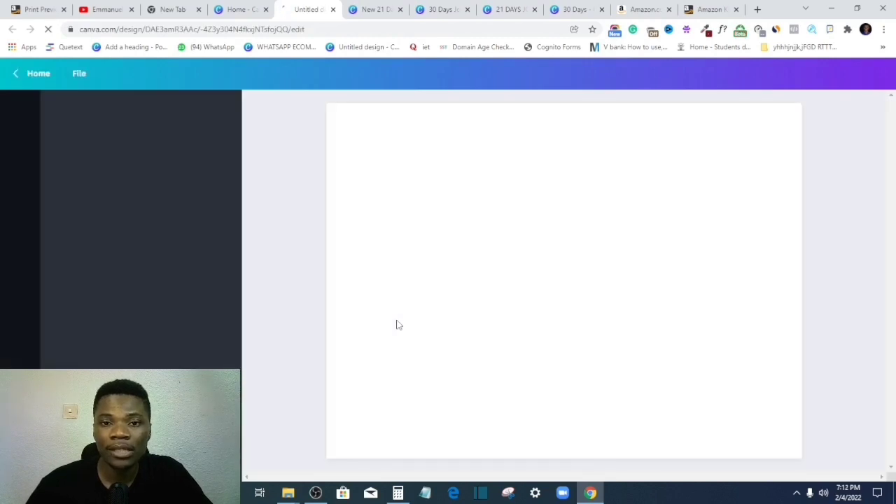
Check the KDP Paperback Cover Templates page and its page count for the 6 × 9, 40-page book
click(711, 9)
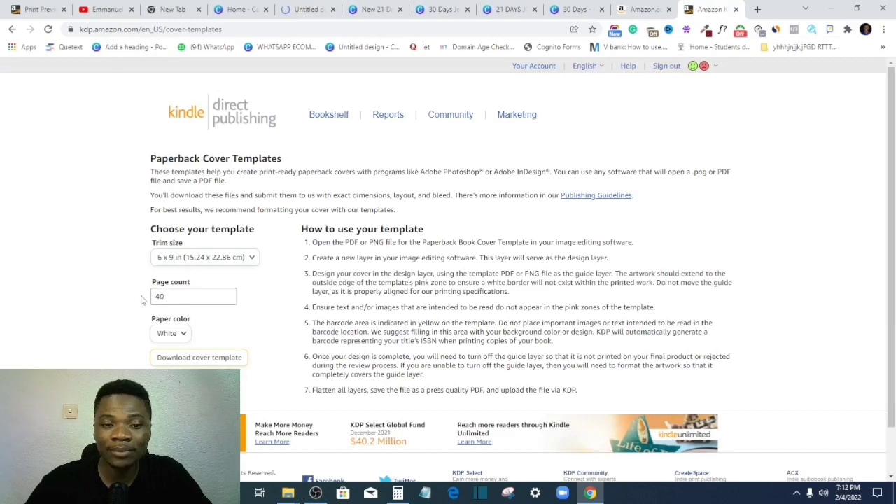
mouse_move(181, 314)
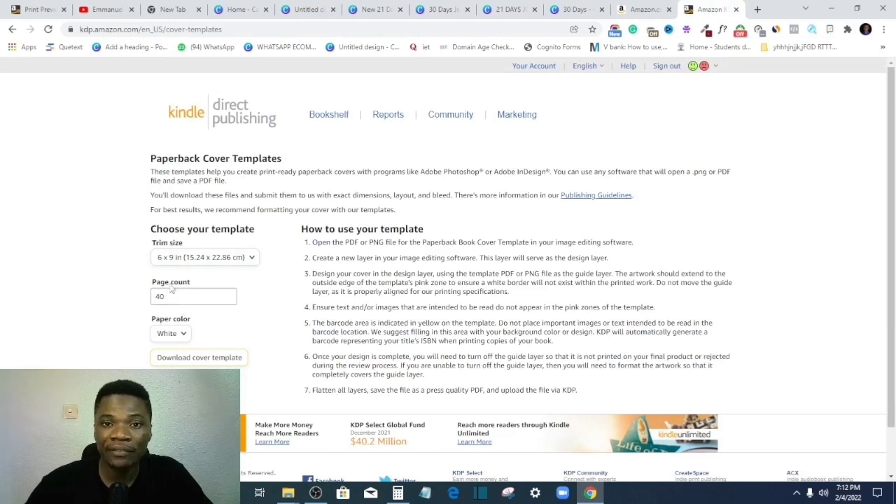
click(193, 297)
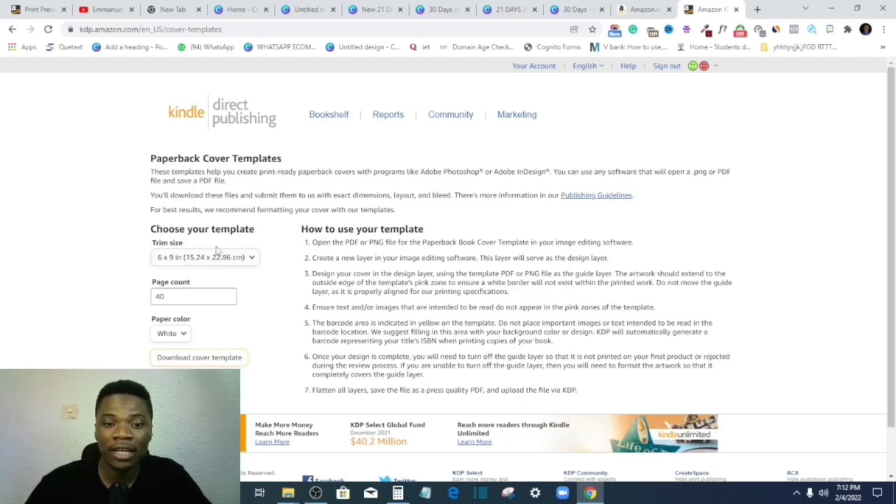
mouse_move(143, 316)
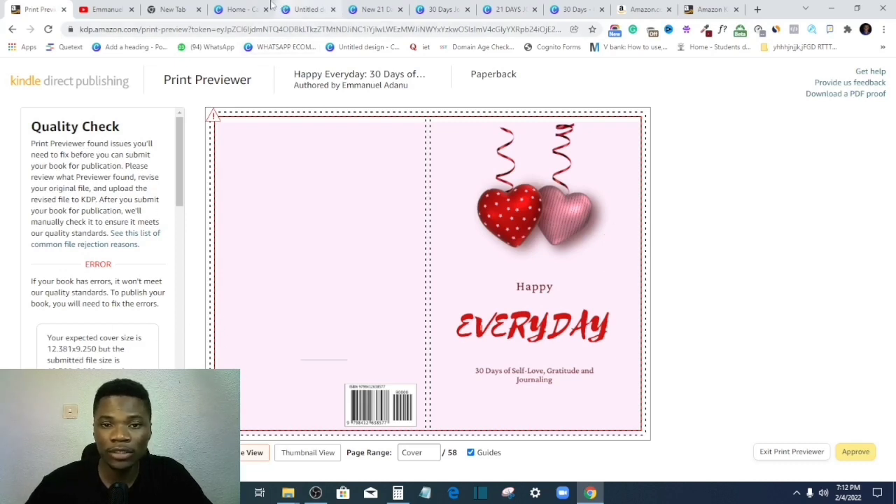
Add the uploaded Happy Everyday front image and enlarge it to fill the right half
click(304, 9)
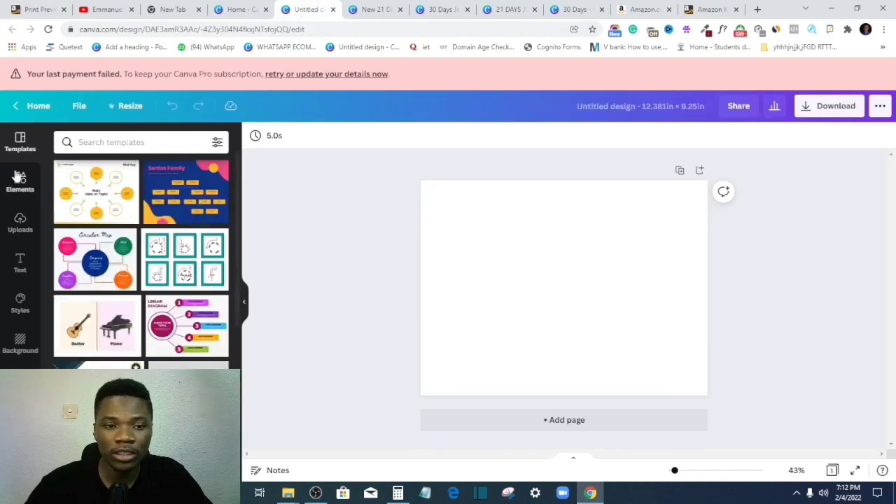
click(20, 182)
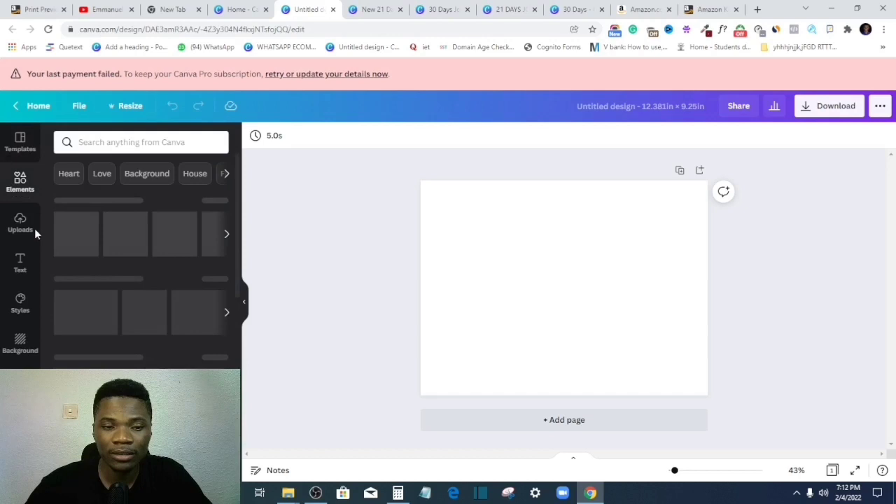
click(20, 222)
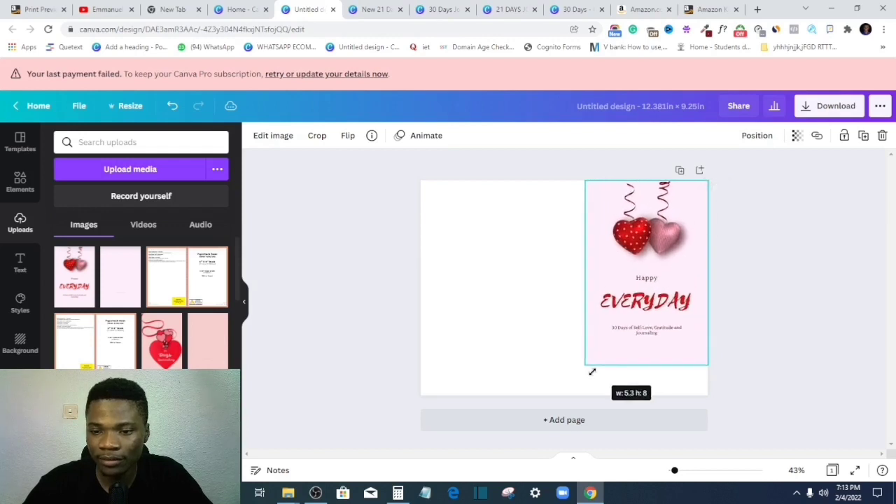
drag(590, 371, 570, 400)
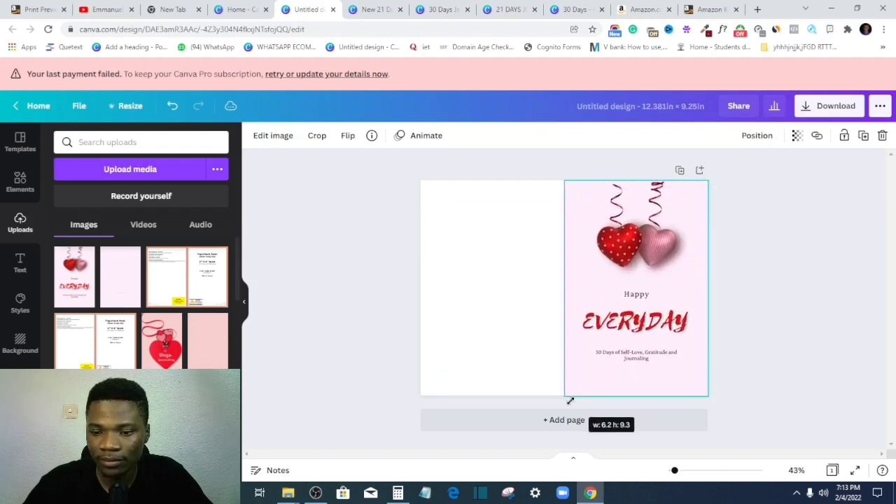
Add the plain pink back image and stretch it over the left half
click(636, 287)
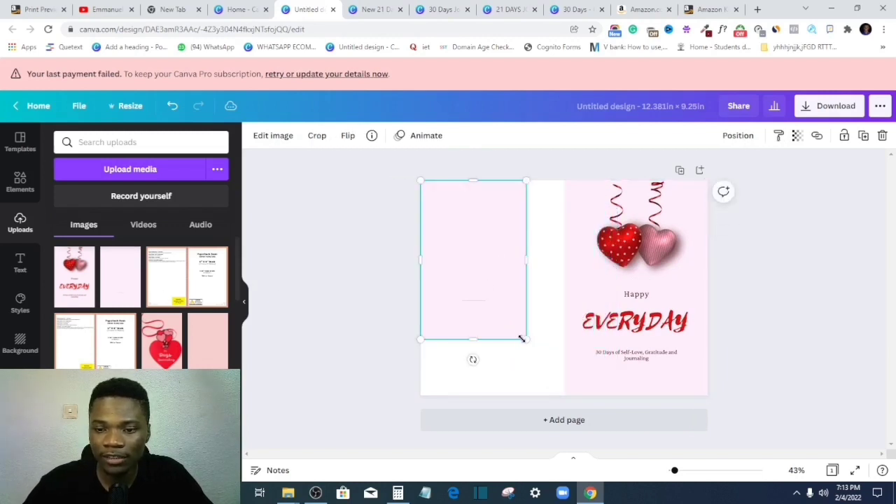
drag(525, 340, 560, 389)
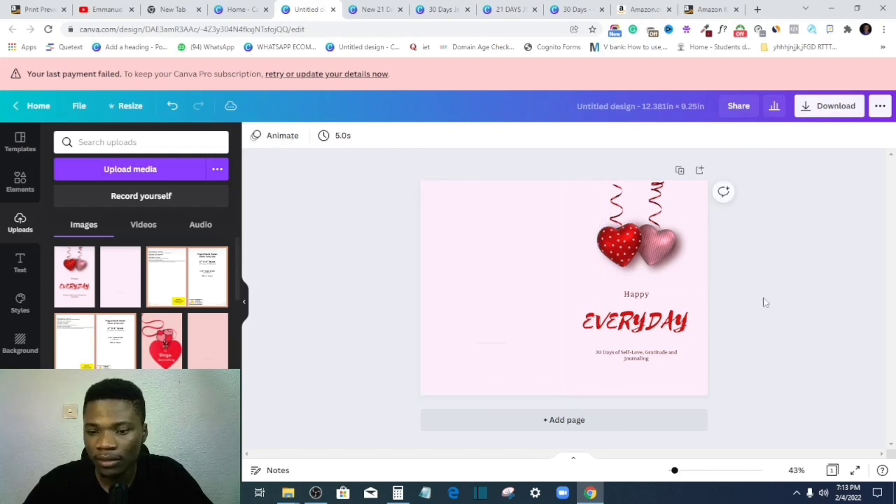
click(633, 280)
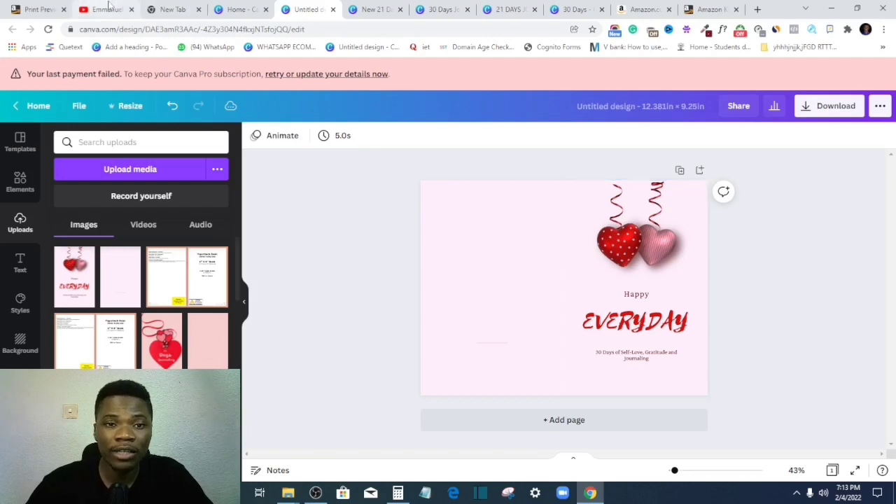
click(98, 9)
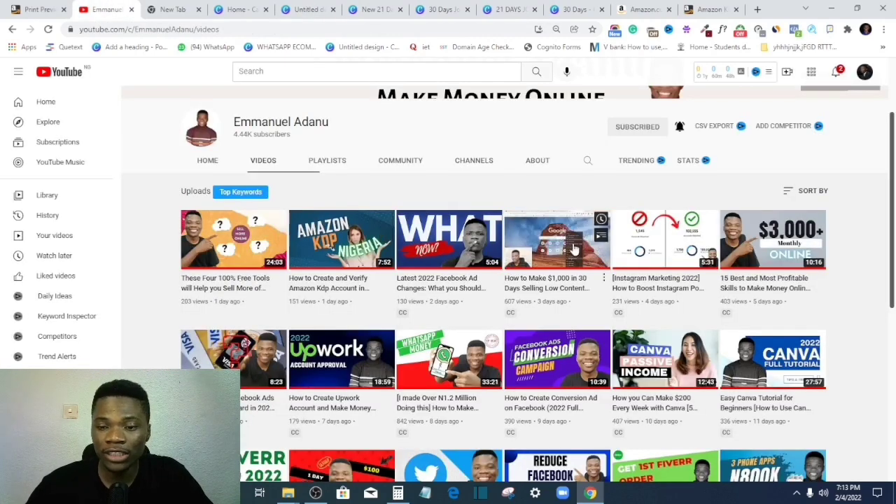
mouse_move(557, 238)
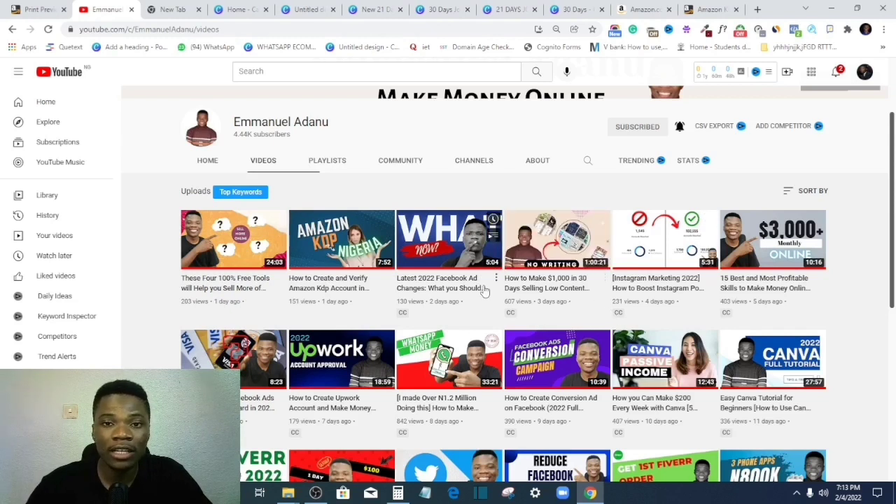
mouse_move(571, 294)
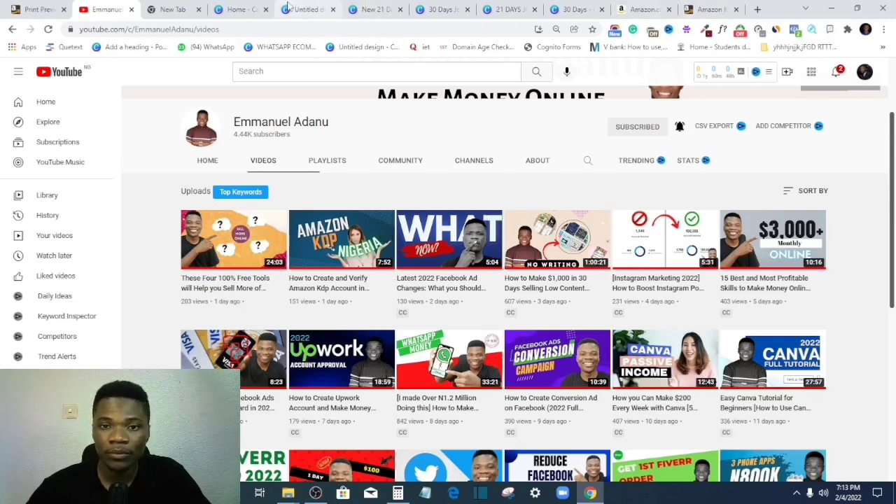
click(306, 8)
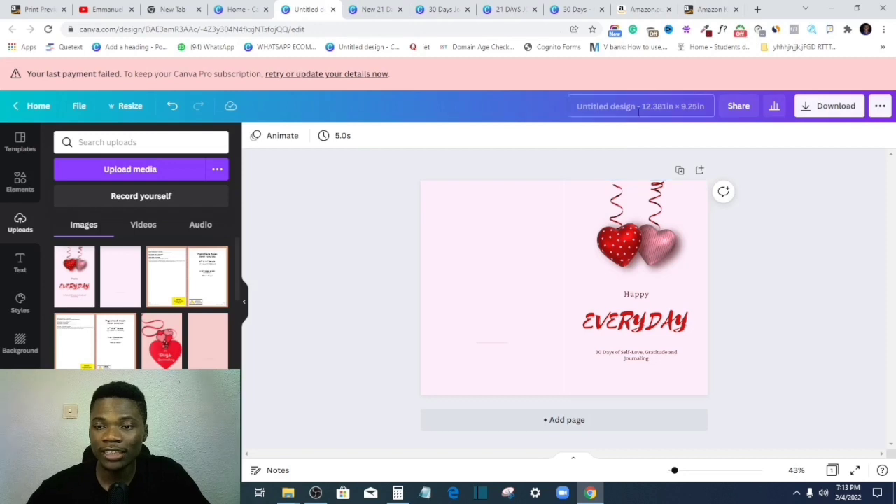
Name the design '30 Day' and start a PDF Print download of it
click(640, 107)
text(30 Day)
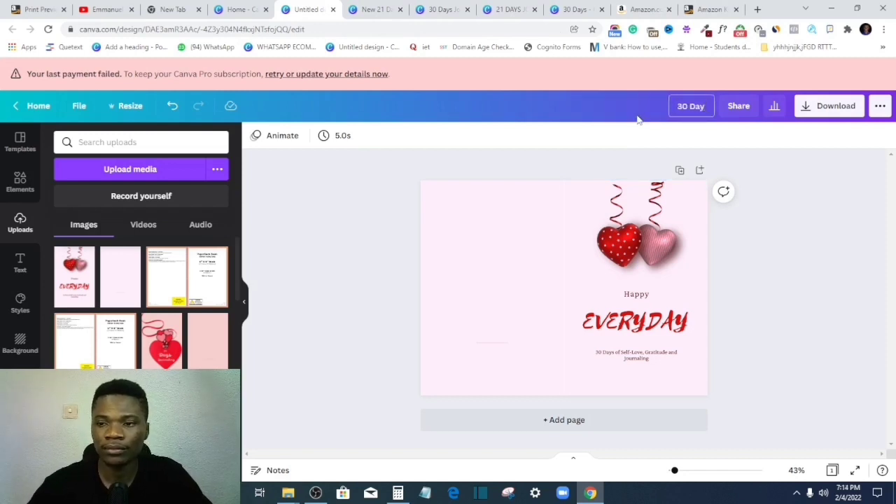
click(828, 106)
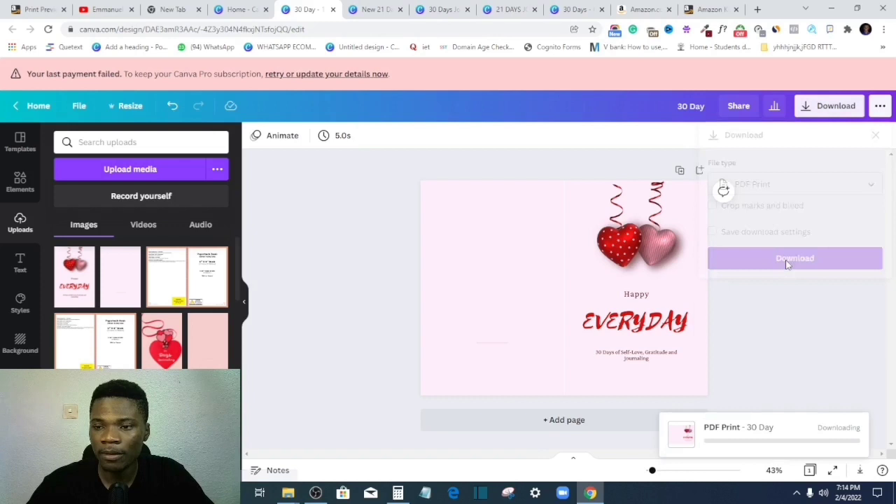
click(795, 258)
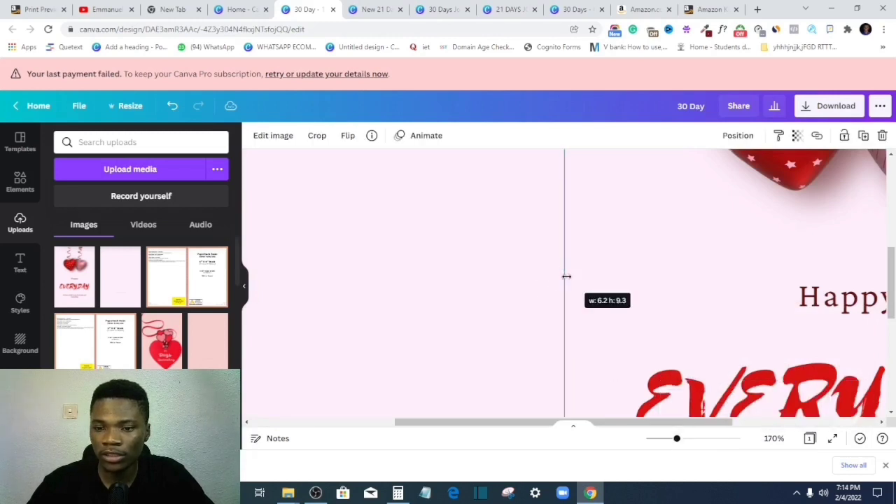
Check the front image edge at the page centre, then return to the KDP cover templates page
drag(683, 438, 666, 438)
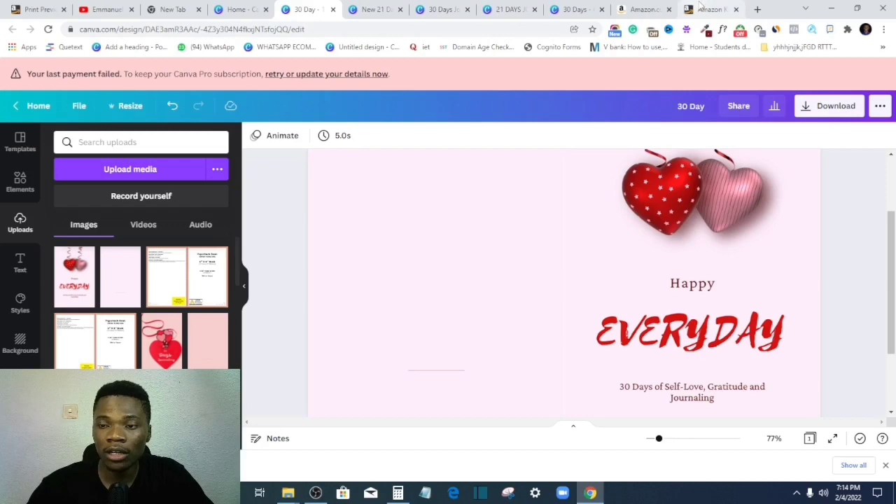
click(710, 8)
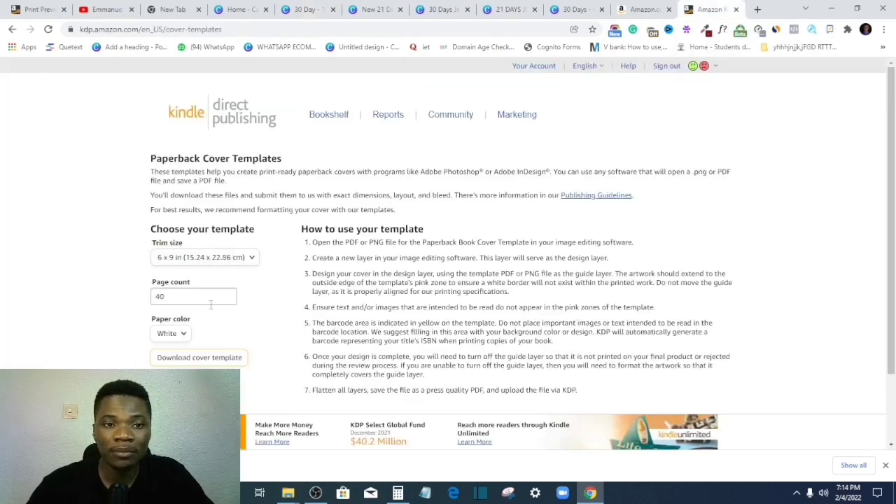
Download the Canva cover again and dismiss the design-ready message
click(198, 357)
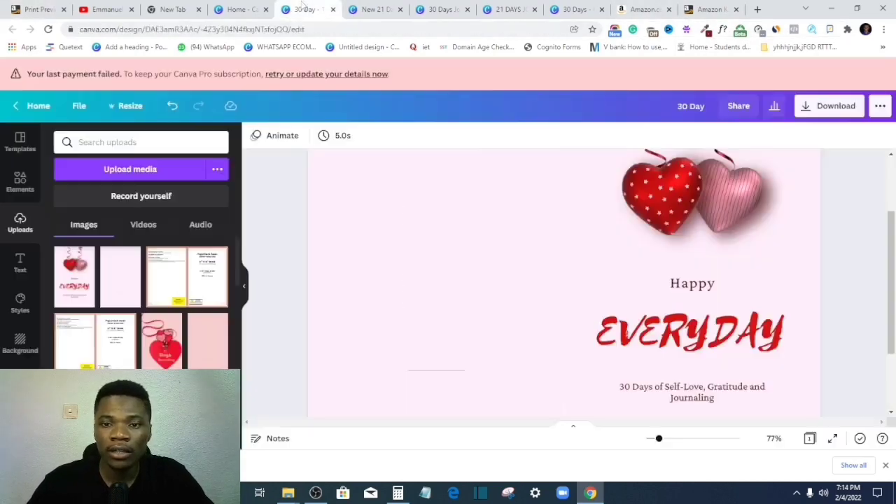
click(829, 106)
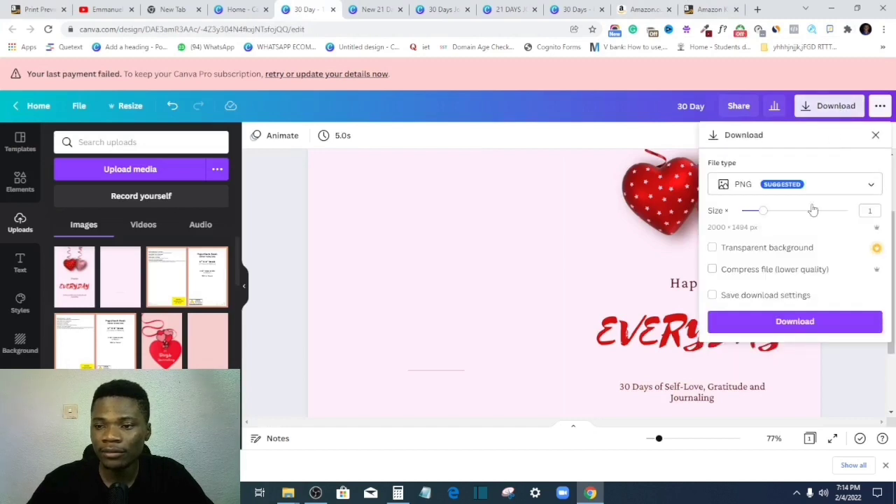
click(795, 183)
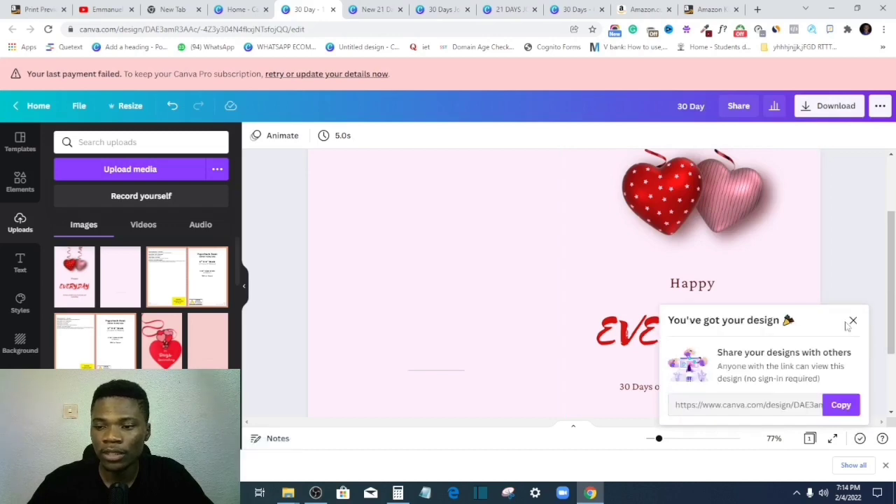
click(39, 8)
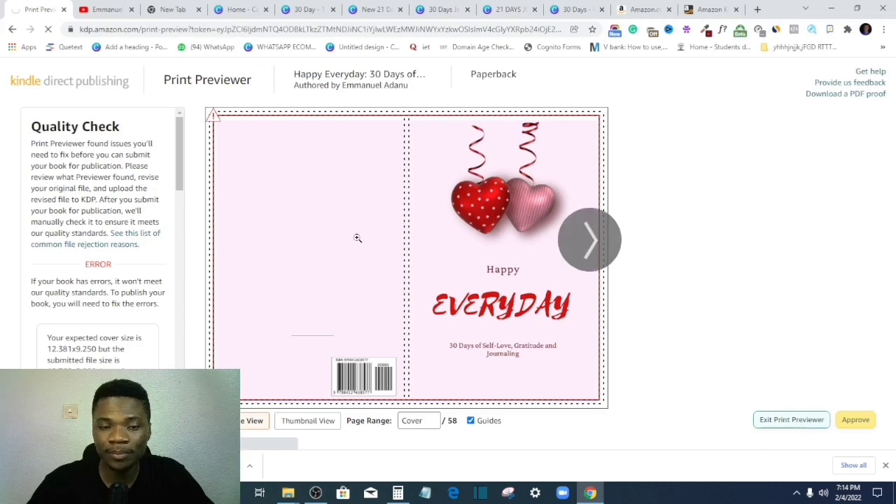
Upload the newly downloaded cover PDF in book setup and launch the Print Previewer
click(791, 420)
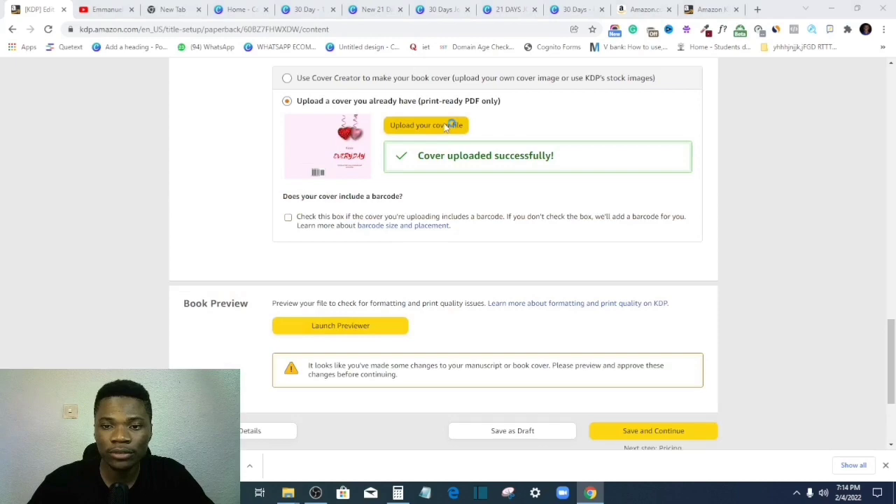
click(425, 126)
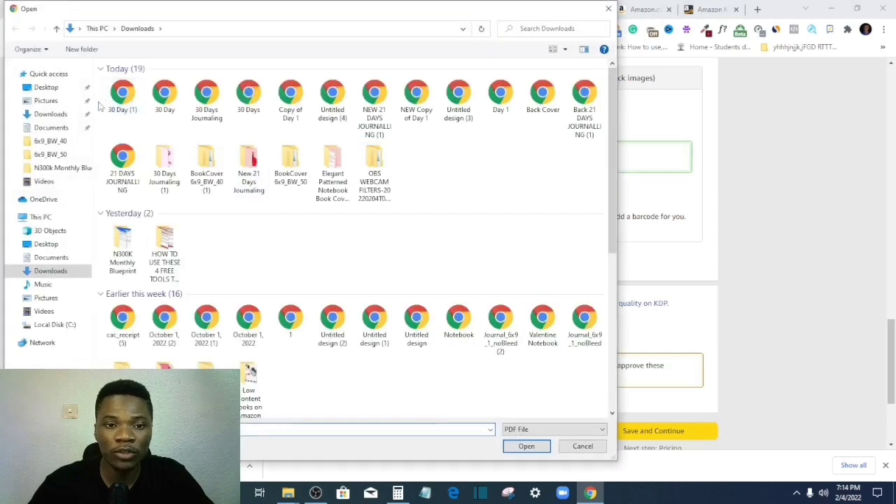
click(526, 445)
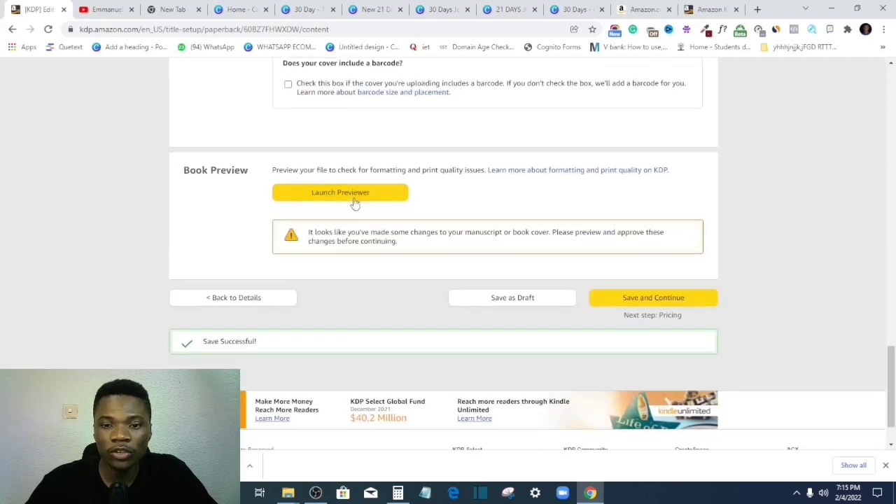
click(652, 297)
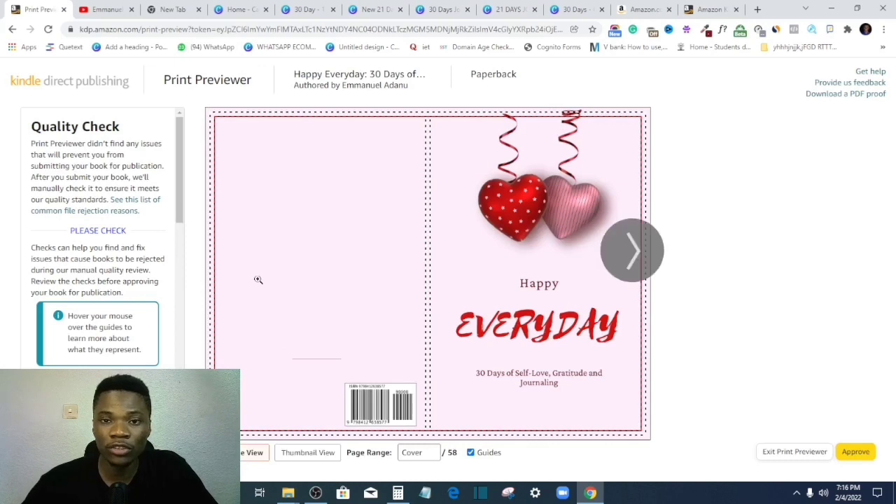
mouse_move(347, 381)
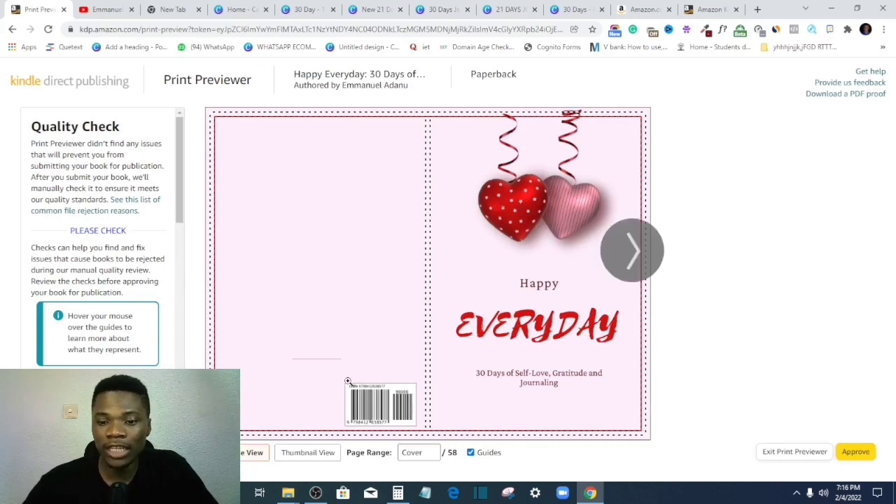
Review the interior pages and cover in the Print Previewer, then approve the book files
click(631, 249)
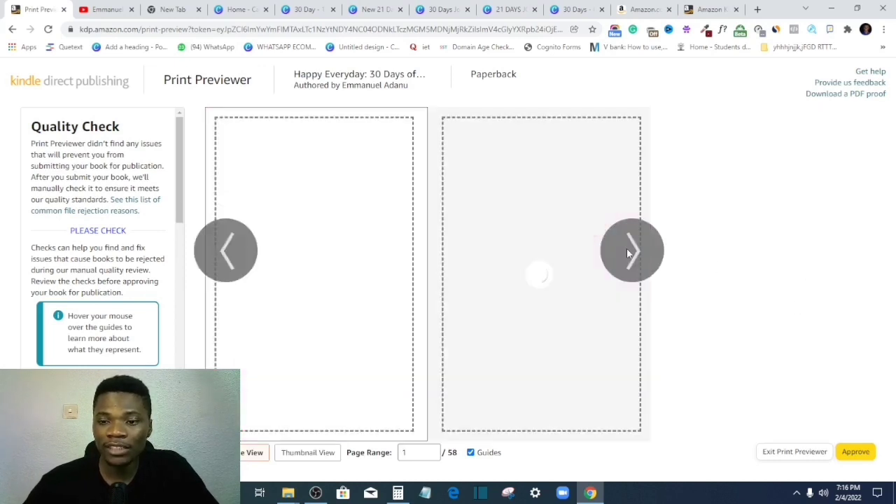
click(631, 251)
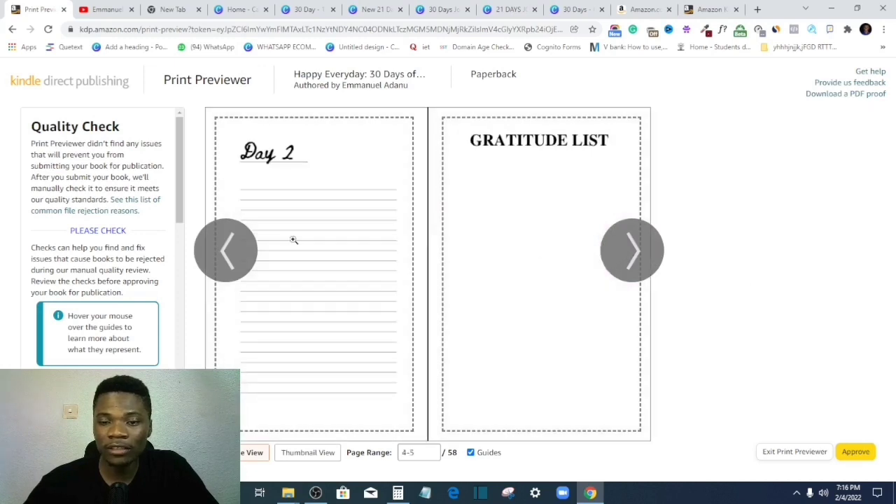
click(226, 249)
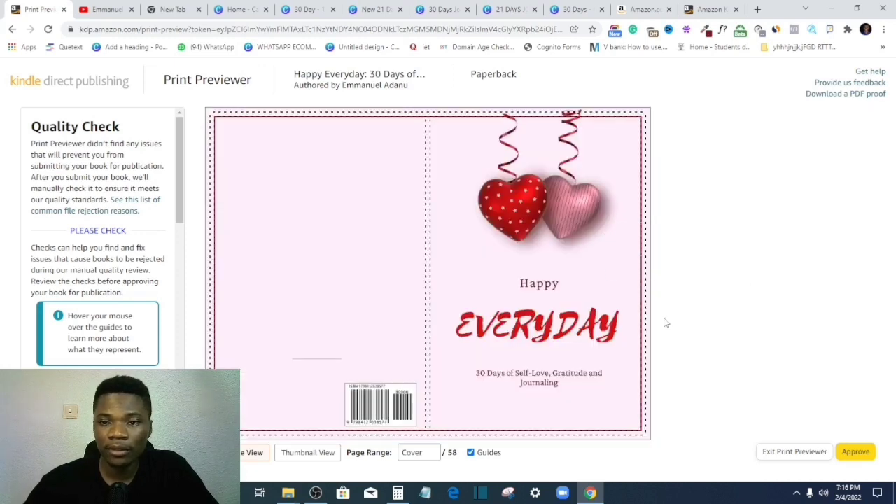
mouse_move(397, 346)
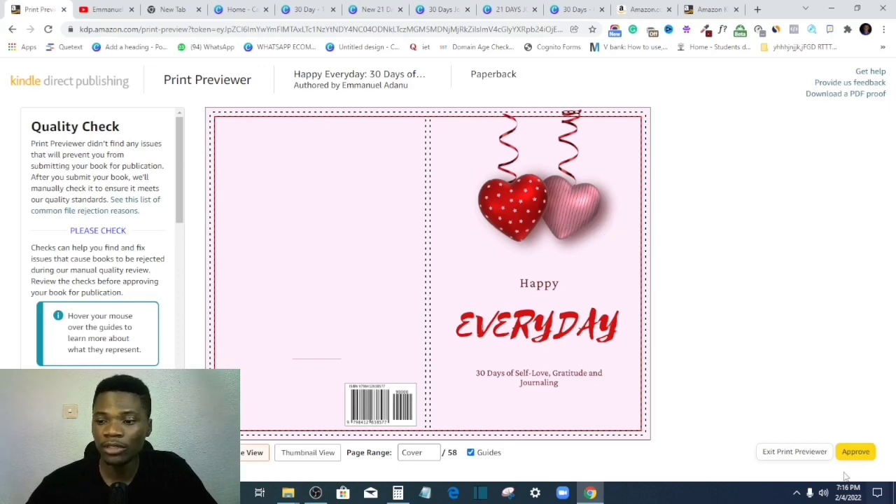
click(854, 450)
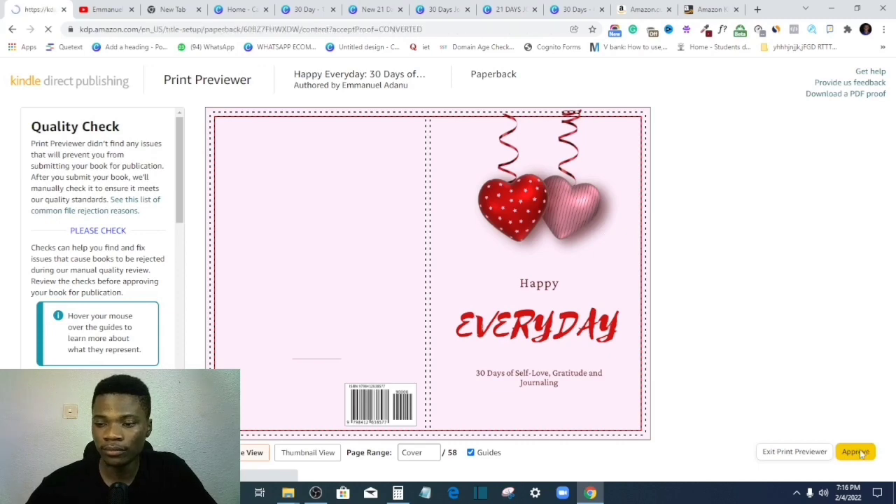
click(855, 451)
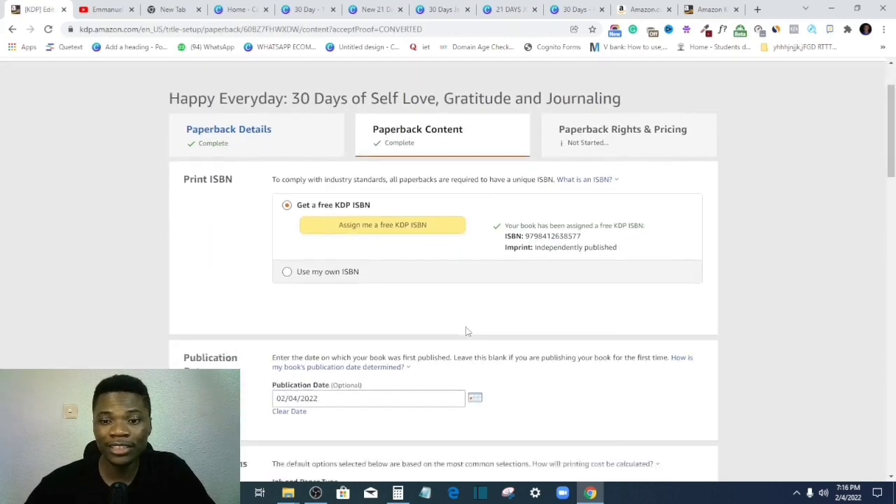
Review the saved cover and summary, then Save and Continue to Rights & Pricing
scroll(down, 3)
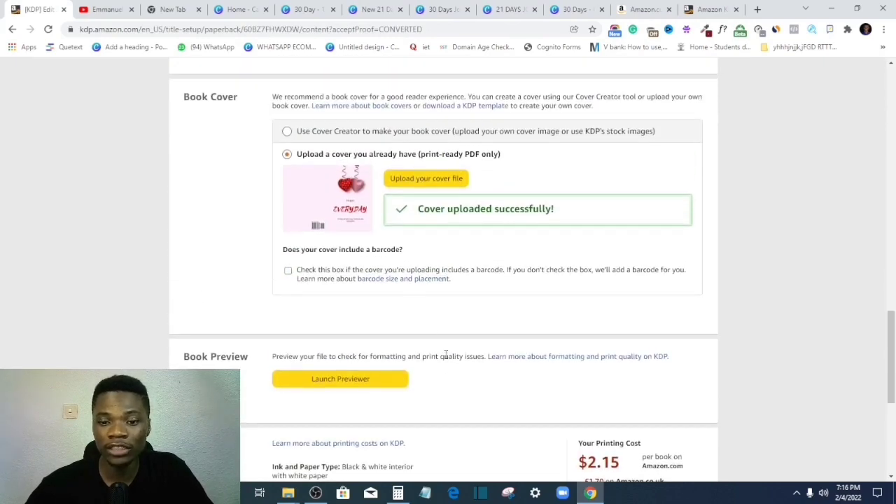
scroll(down, 3)
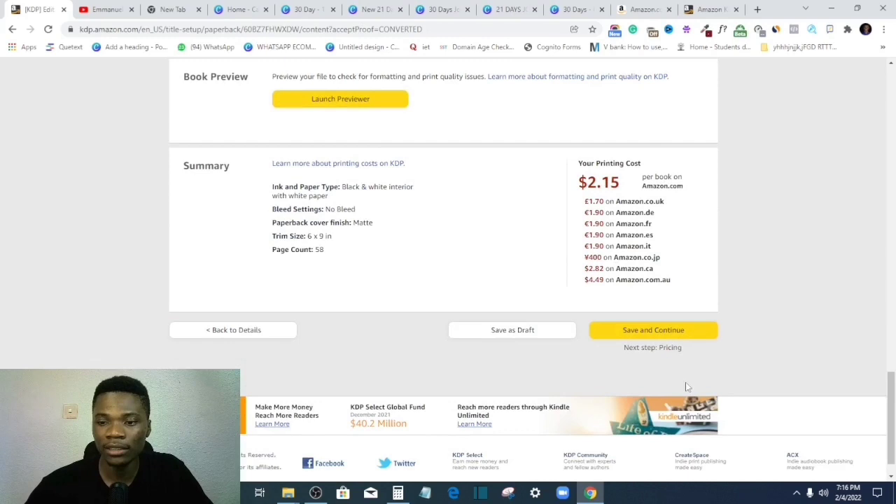
mouse_move(652, 330)
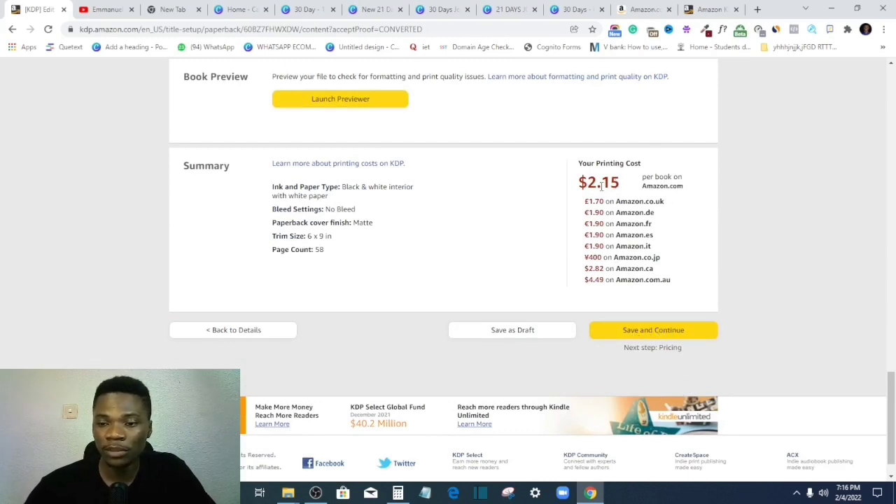
click(652, 330)
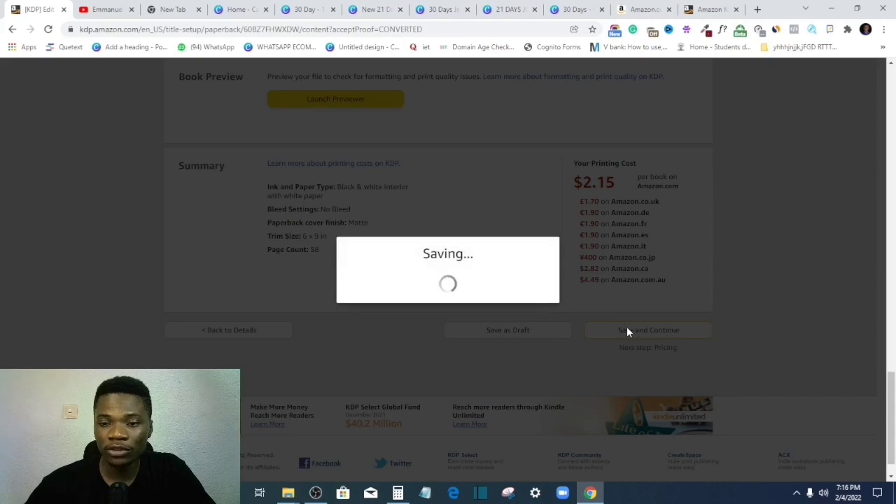
click(646, 330)
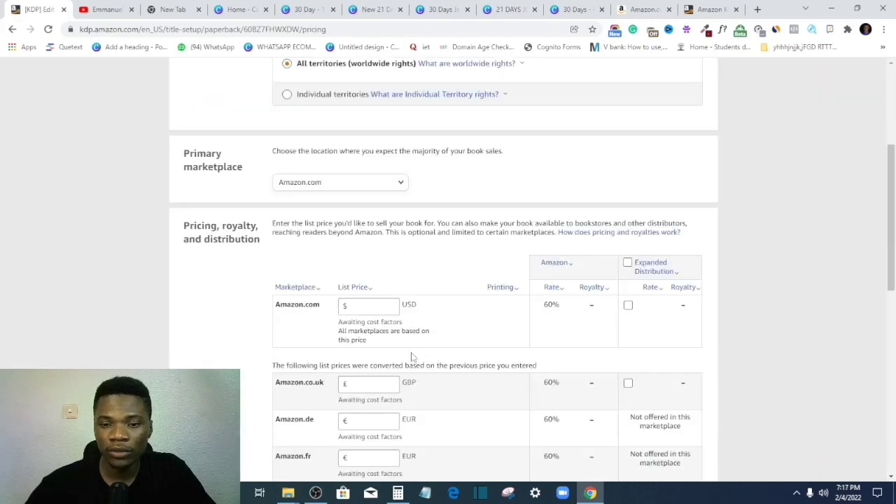
Set the Amazon.com list price to 6.99 USD, review converted prices, and submit the paperback for publishing
click(366, 305)
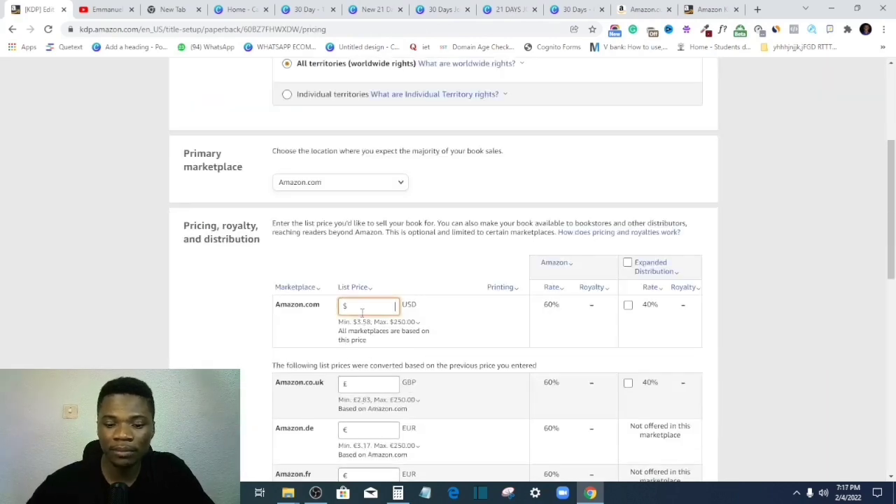
text(6.99)
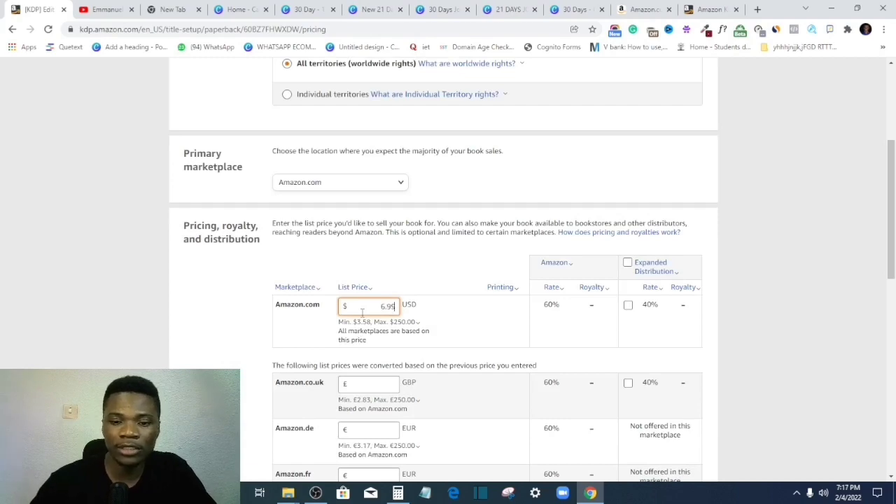
scroll(down, 3)
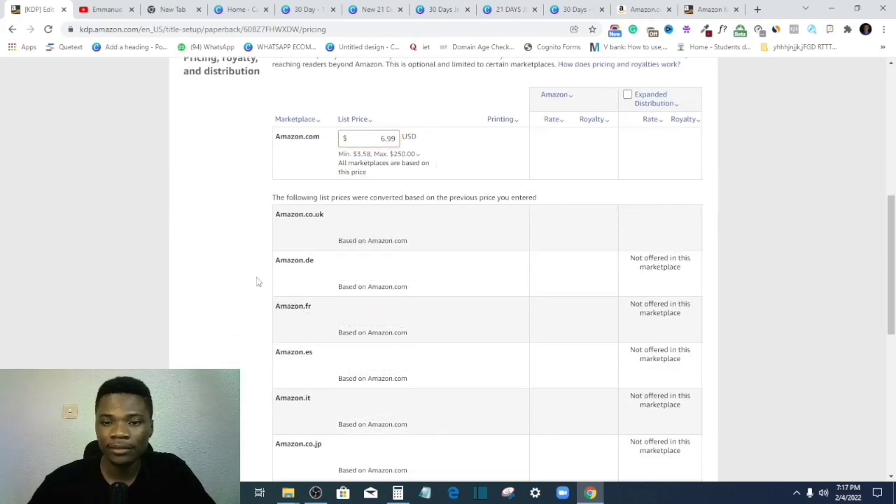
scroll(down, 3)
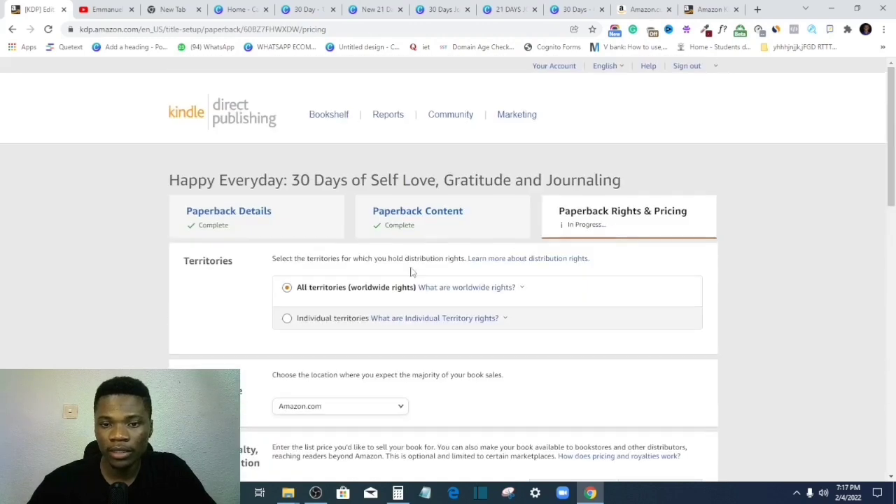
scroll(down, 3)
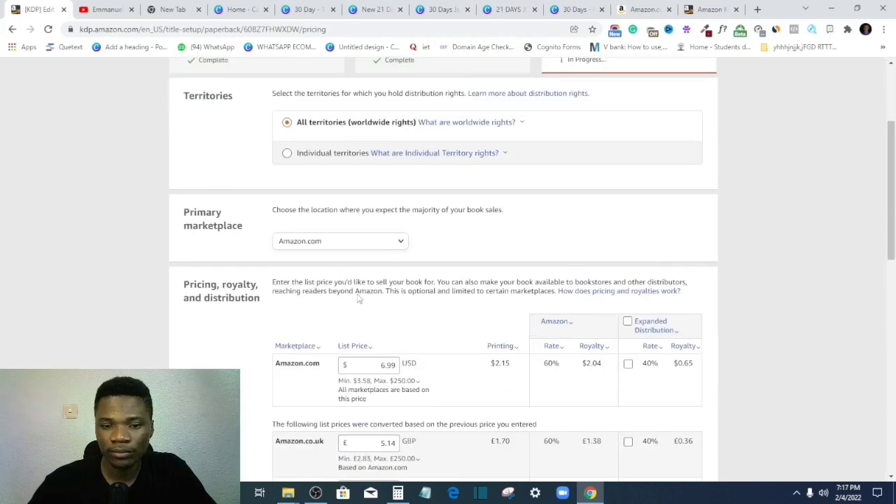
scroll(down, 3)
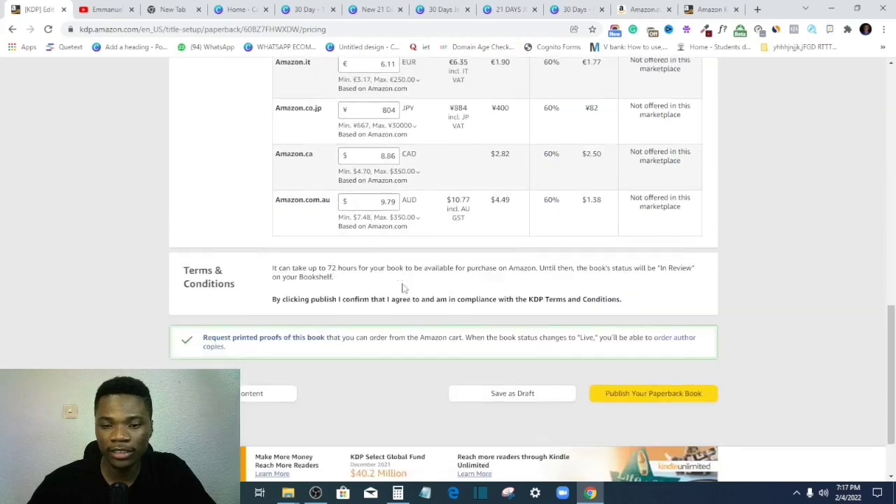
scroll(down, 3)
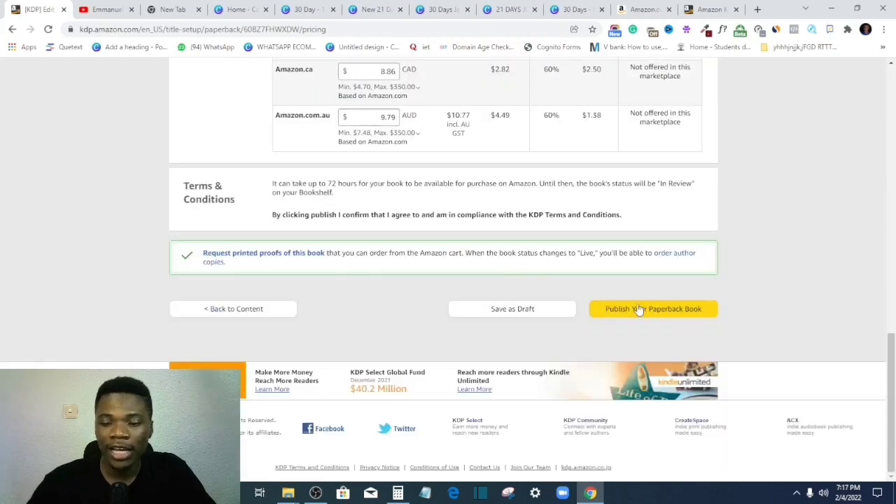
click(652, 309)
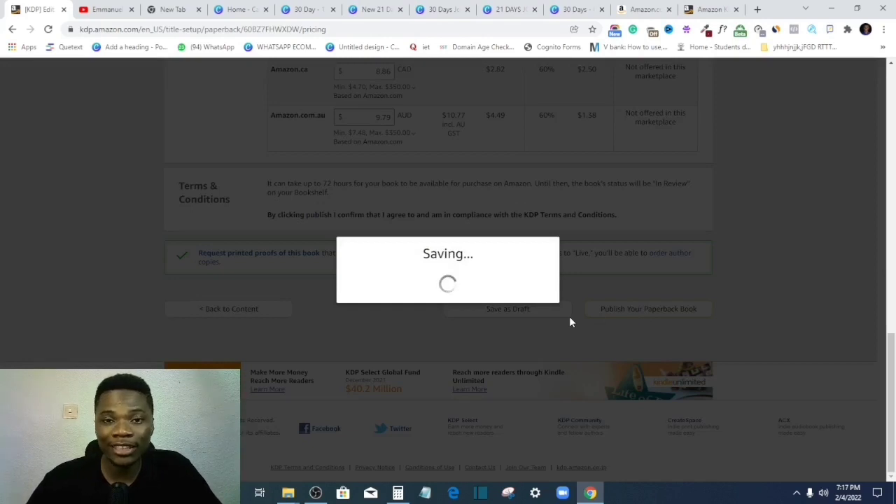
mouse_move(585, 350)
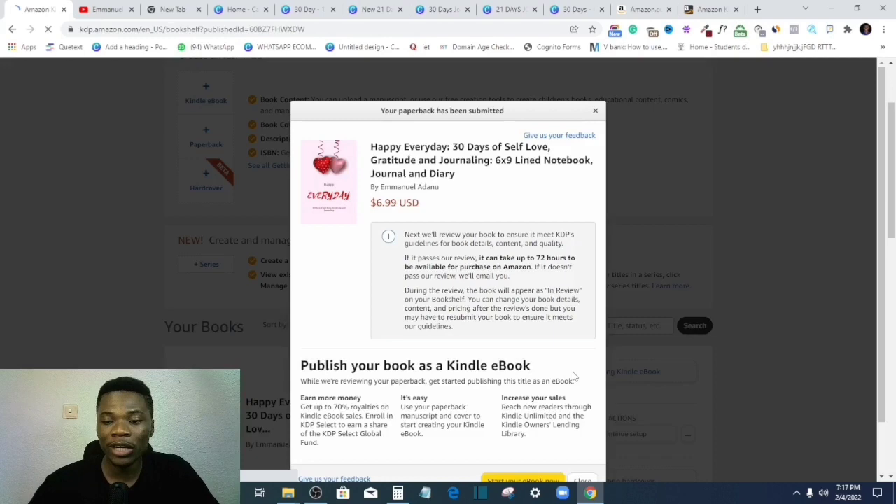
Dismiss the 'Your paperback has been submitted' confirmation, leaving Happy Everyday In Review at $6.99
click(595, 110)
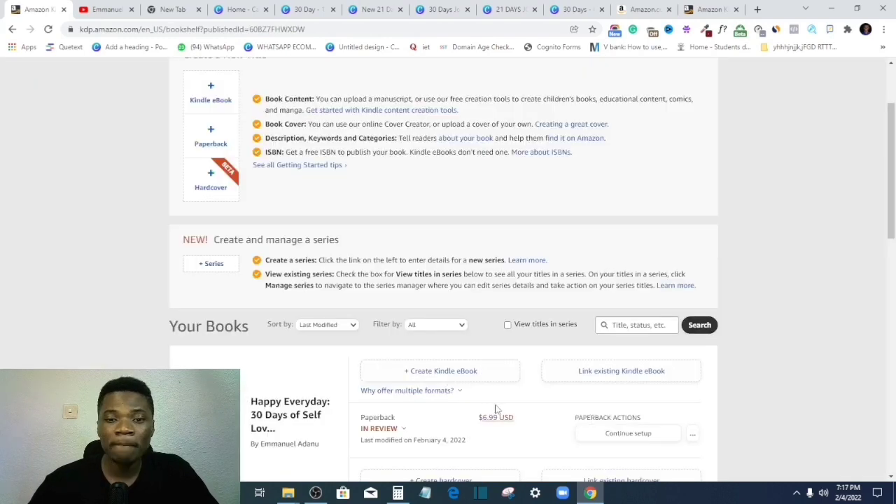